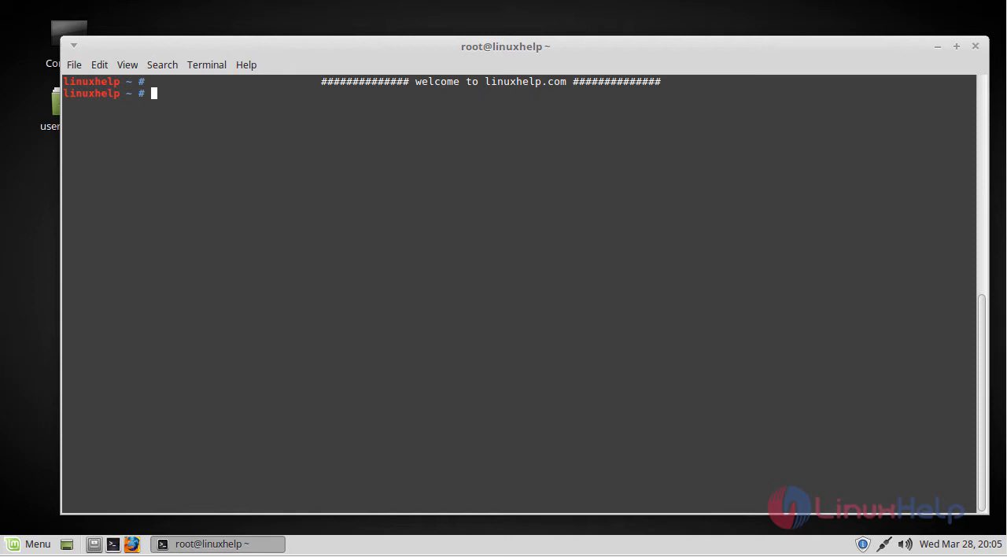
mouse_move(417, 215)
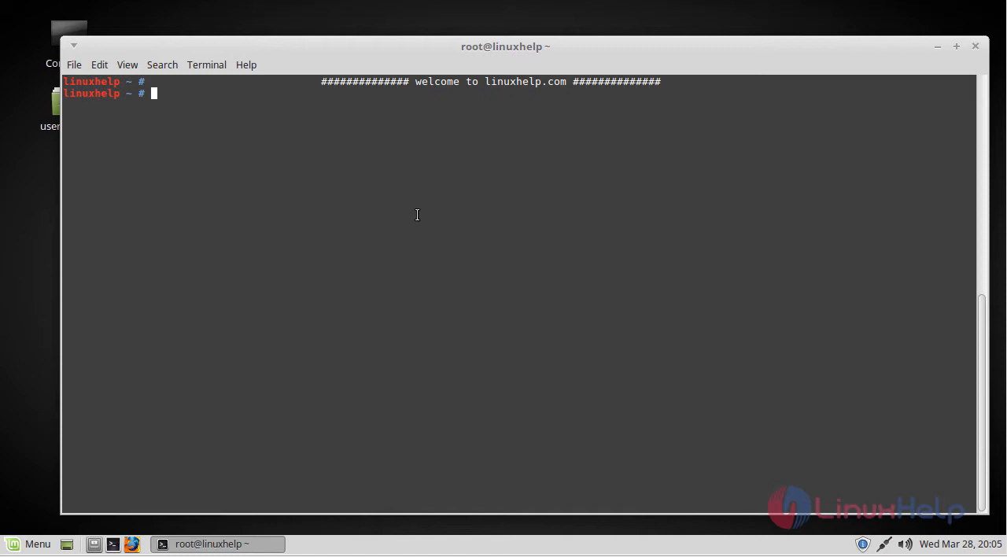
Download nginx-1.13.10.tar.gz from nginx.org into the home folder with wget
key(Return)
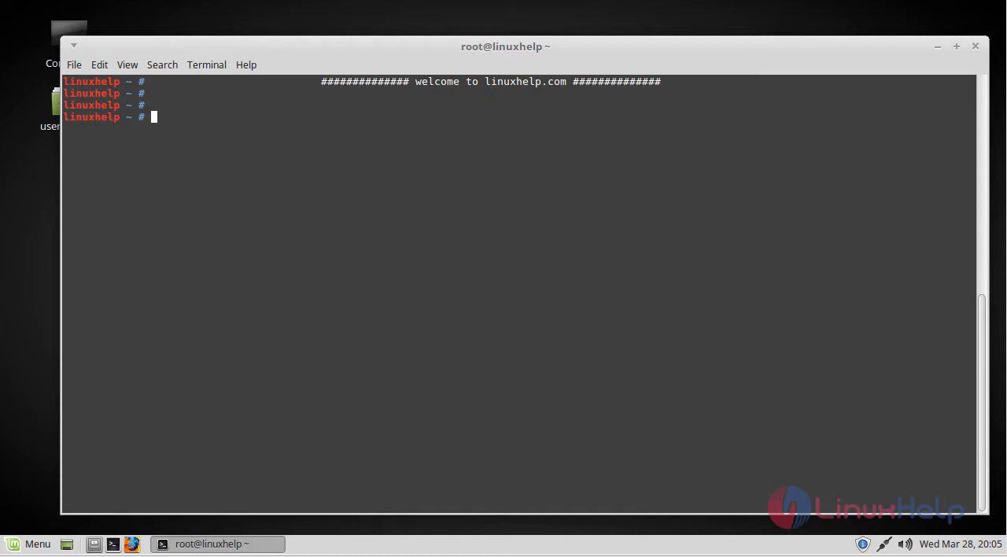
text(wget)
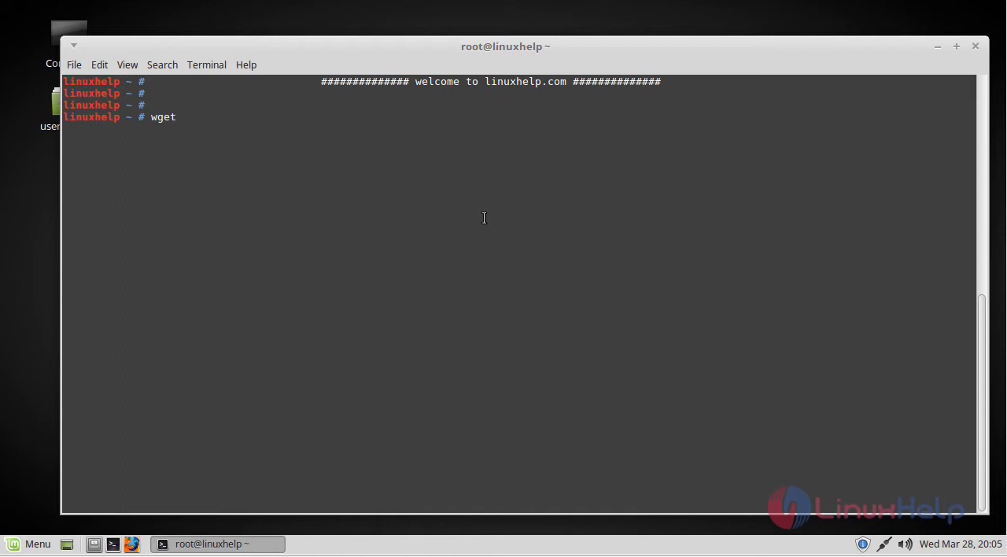
text(http://nginx.org/download/nginx-1.13.10.tar.gz)
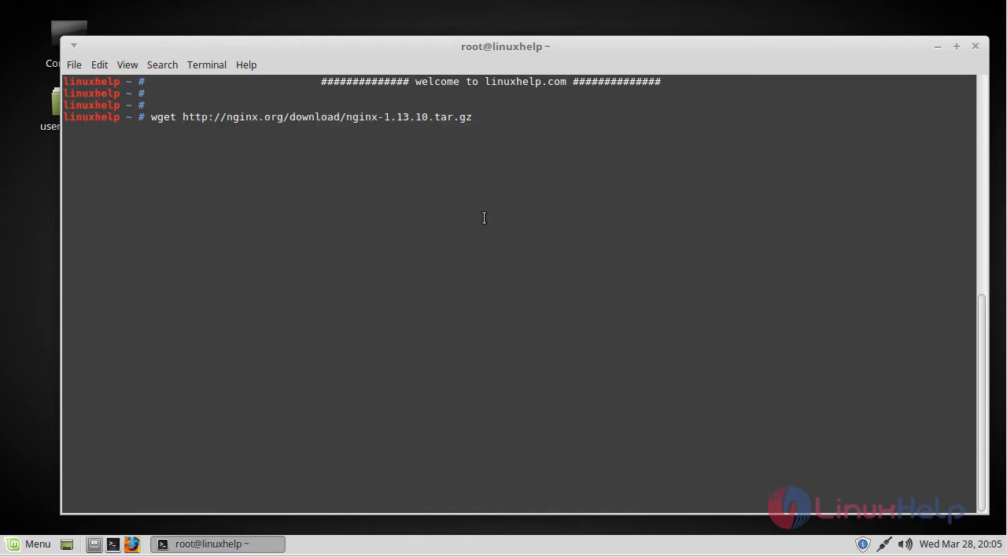
key(Return)
text(ls)
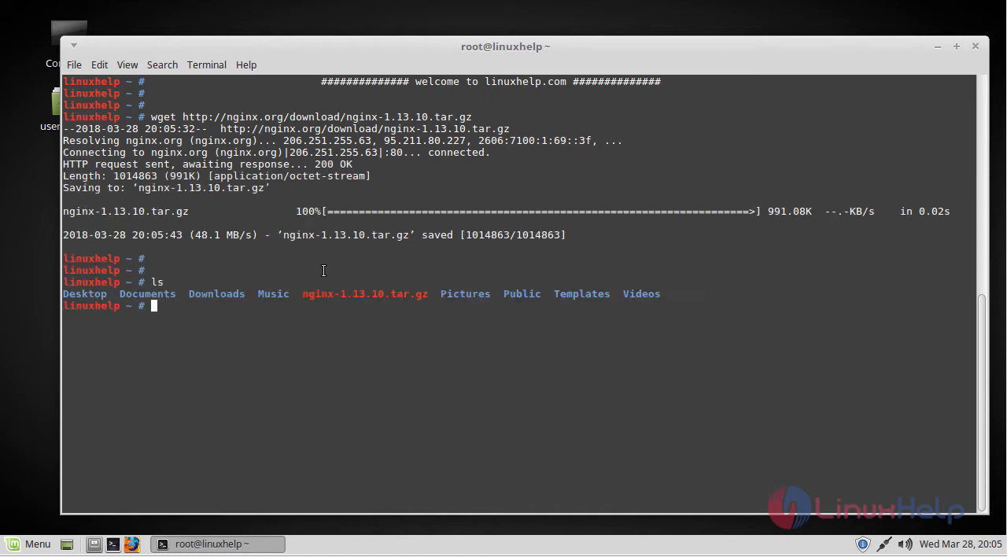
text(tar)
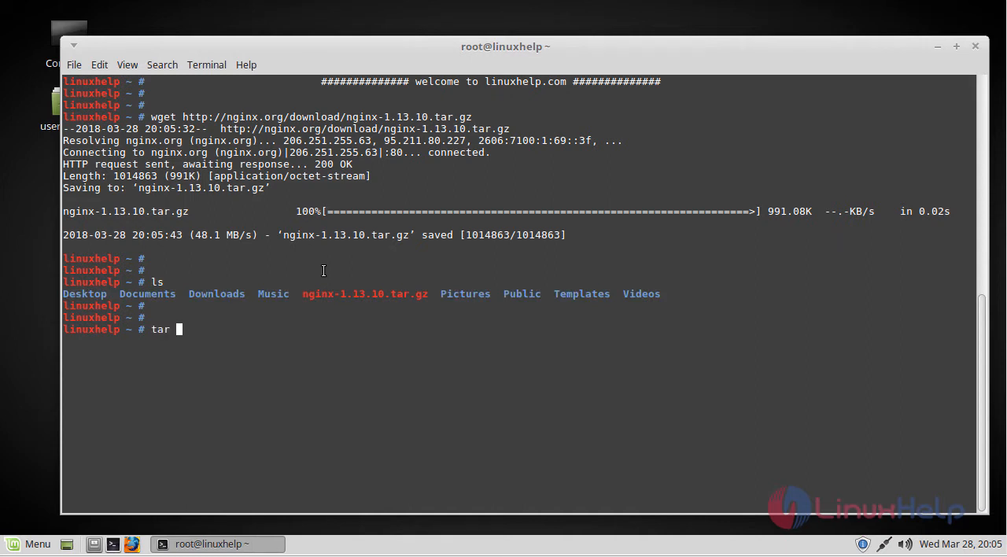
Extract nginx-1.13.10.tar.gz with tar -xzvf and change into the nginx-1.13.10 folder
text(-xvf)
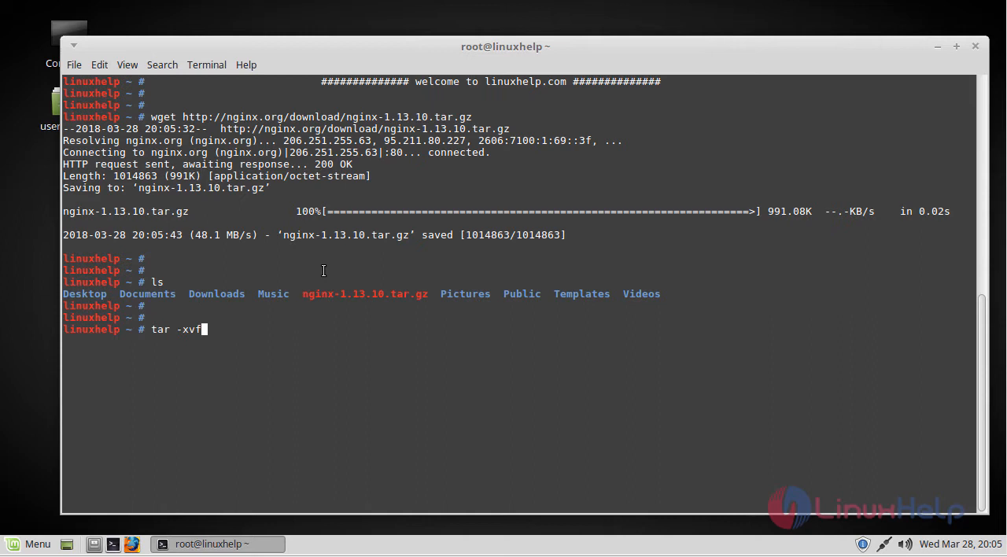
text(z n)
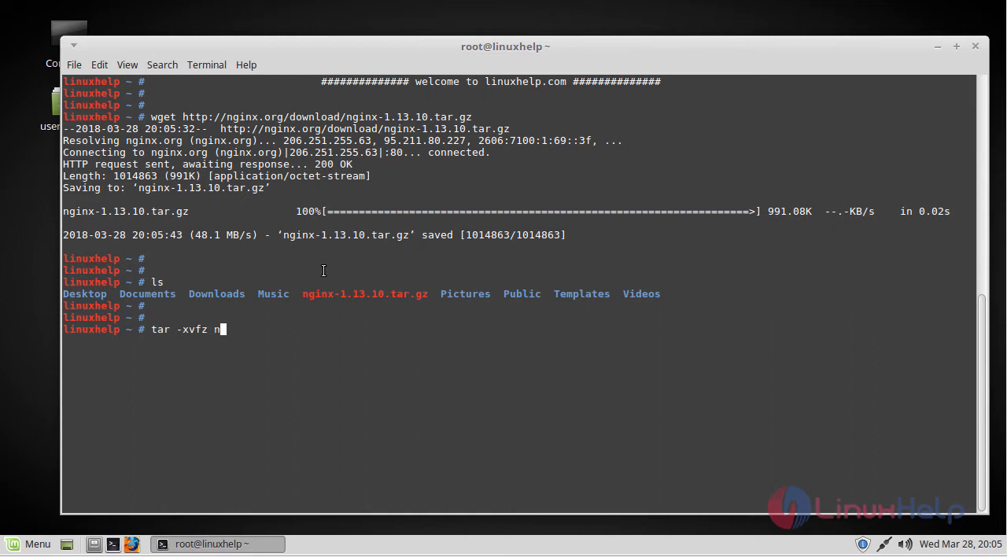
key(Return)
text(tar -xzvf nginx-1.13.10.tar.gz)
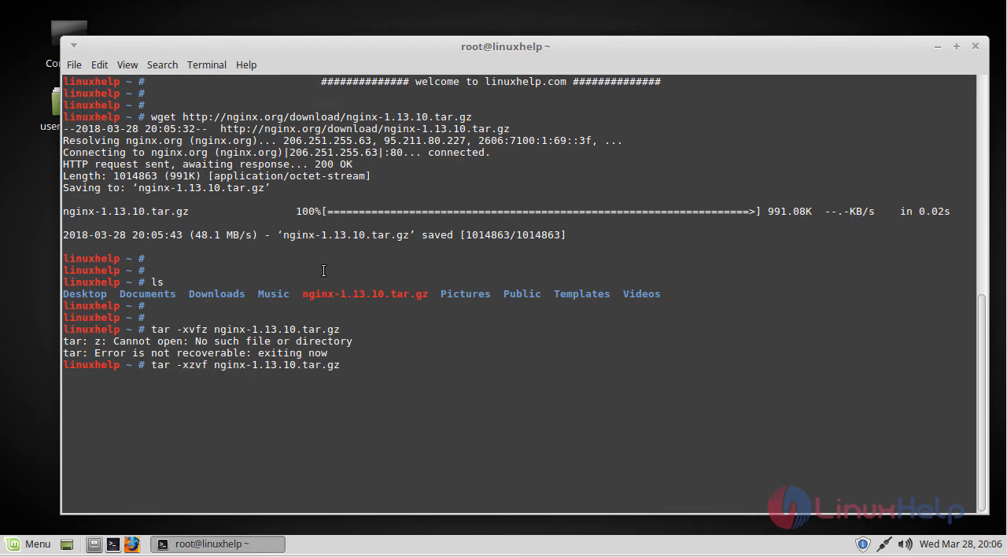
key(Return)
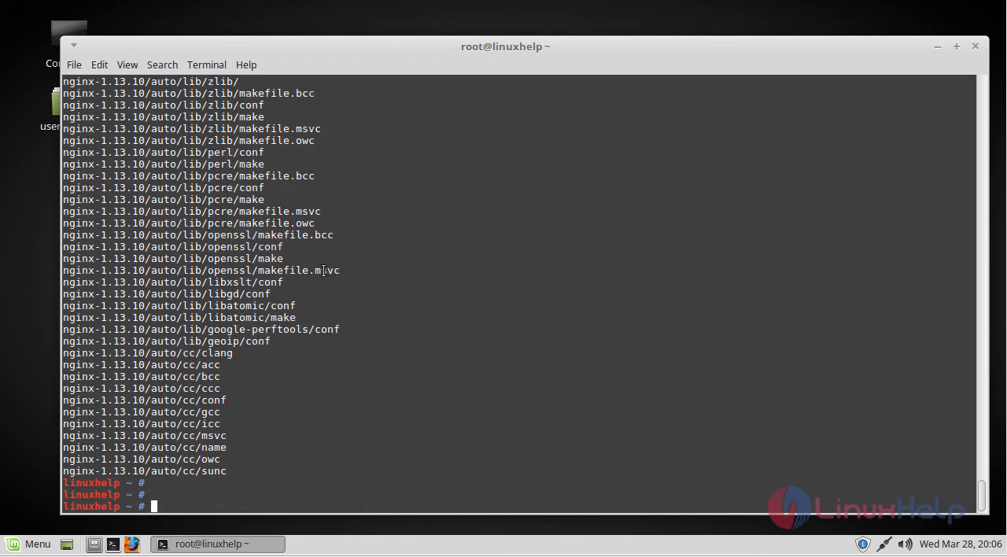
text(cd n)
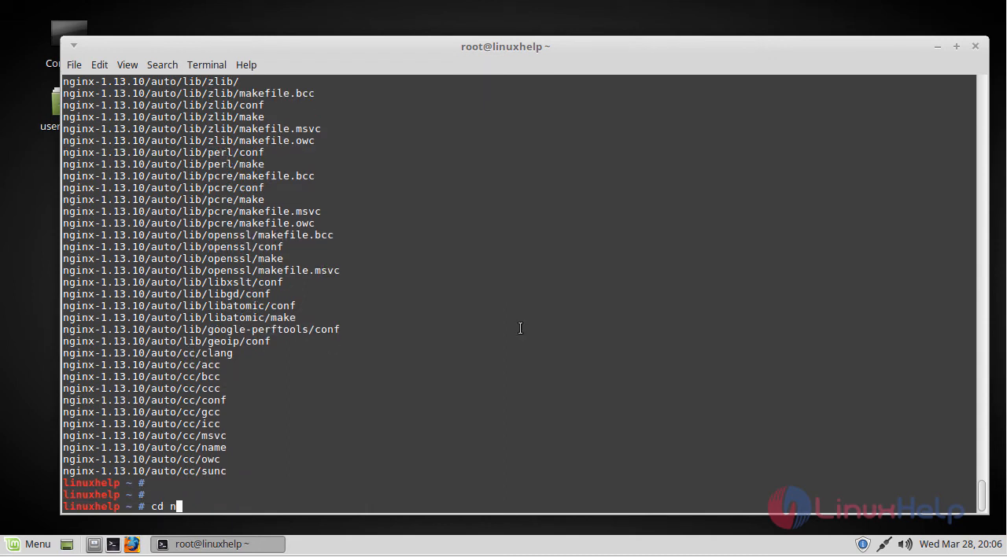
key(Return)
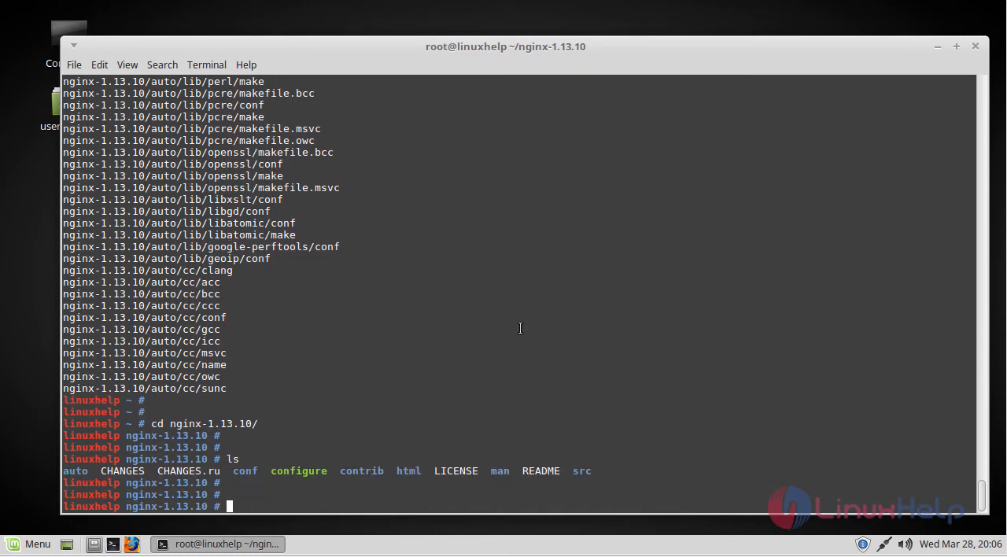
Run ./configure with default settings in the nginx-1.13.10 source folder
text(./confi)
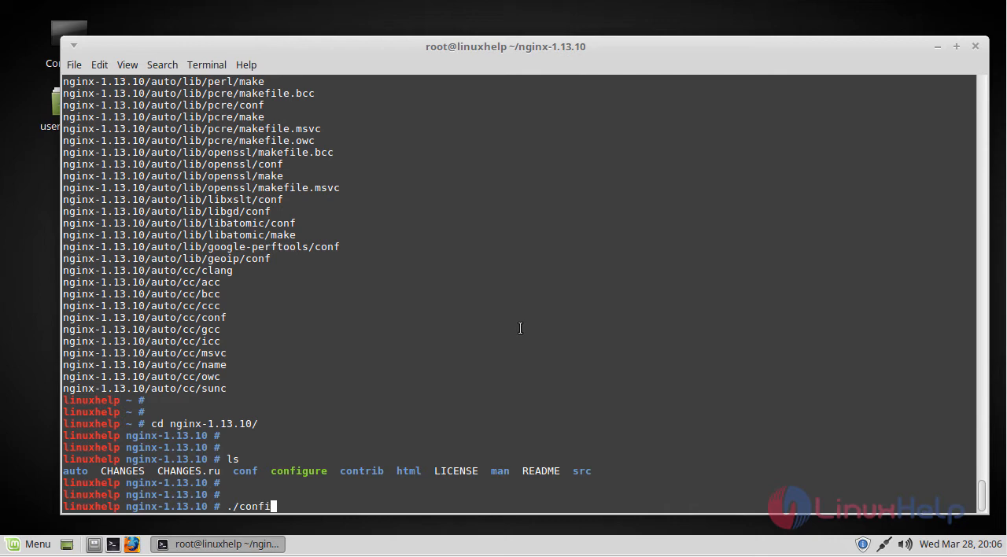
key(Return)
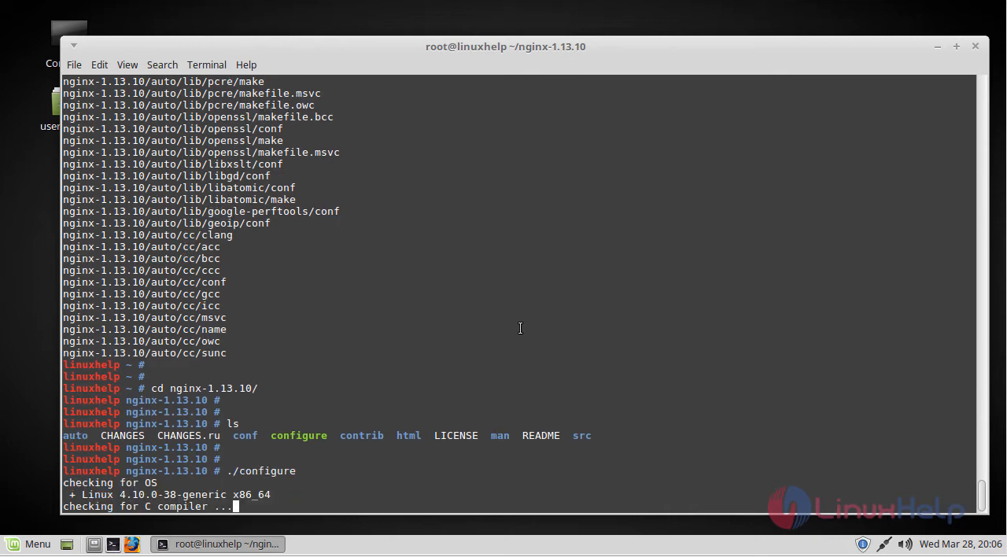
scroll(down, 3)
text(make)
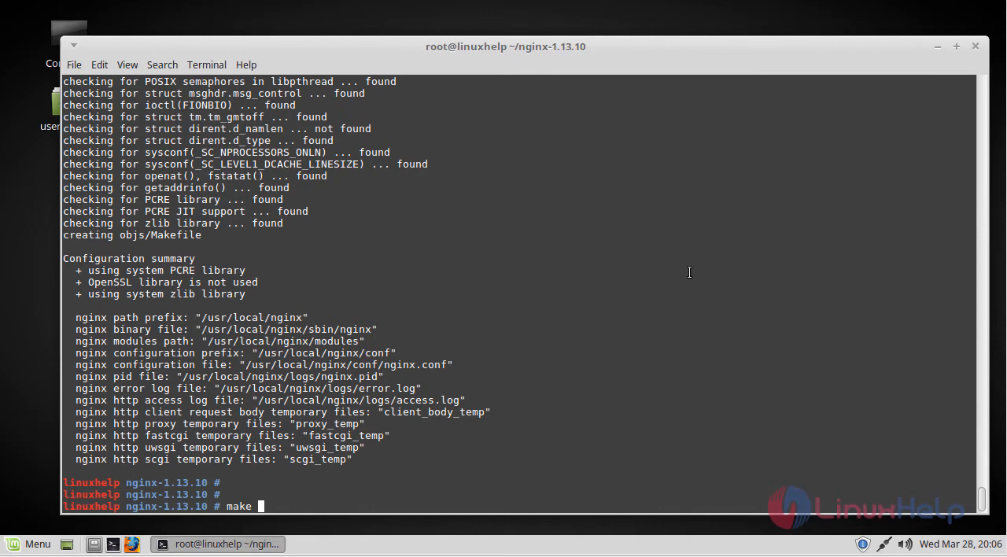
Compile the configured nginx source with make
key(Return)
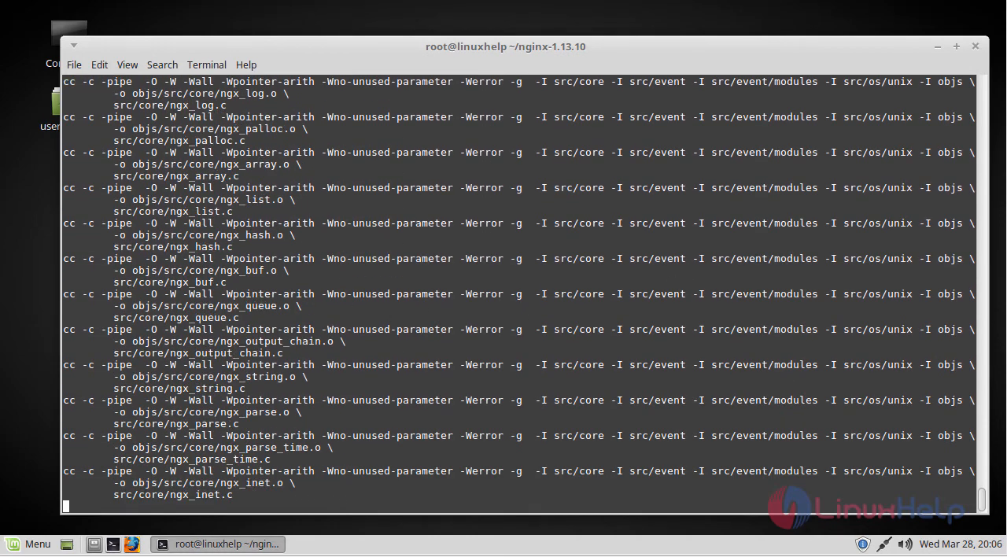
scroll(down, 3)
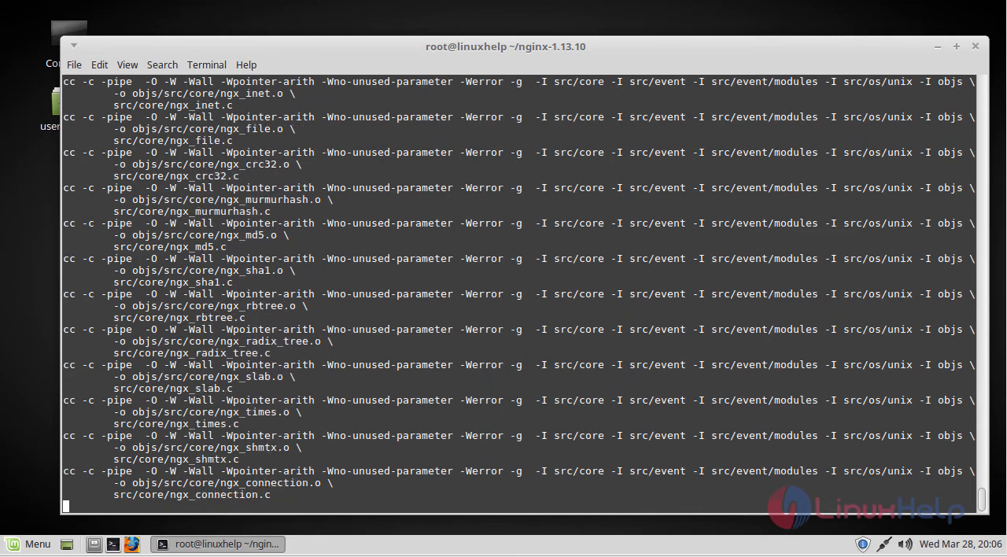
scroll(down, 3)
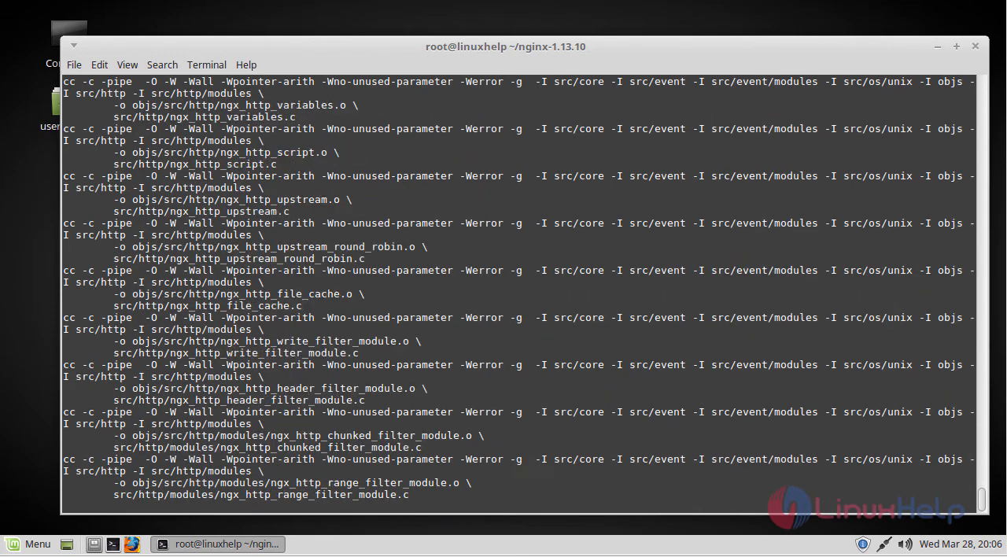
scroll(down, 3)
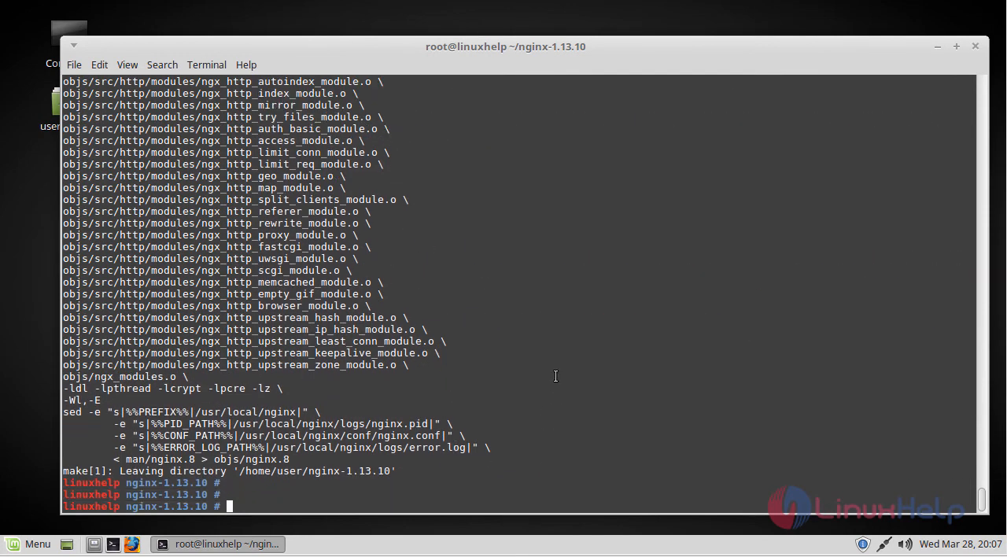
text(make install)
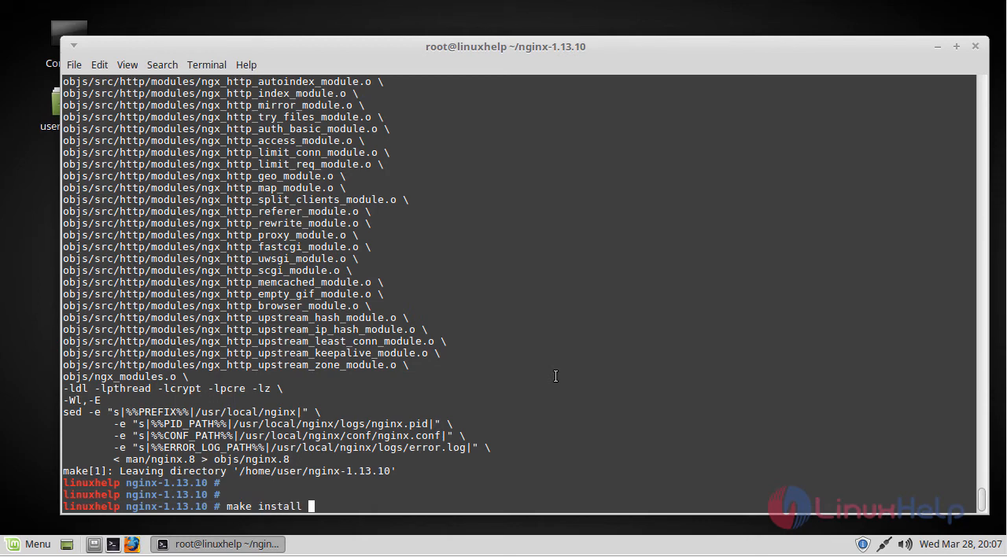
key(Return)
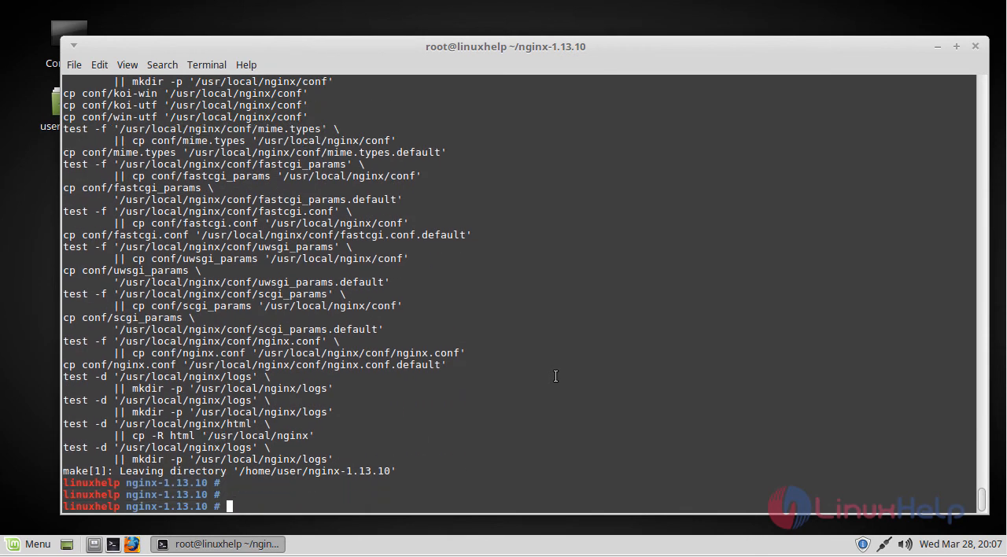
mouse_move(665, 417)
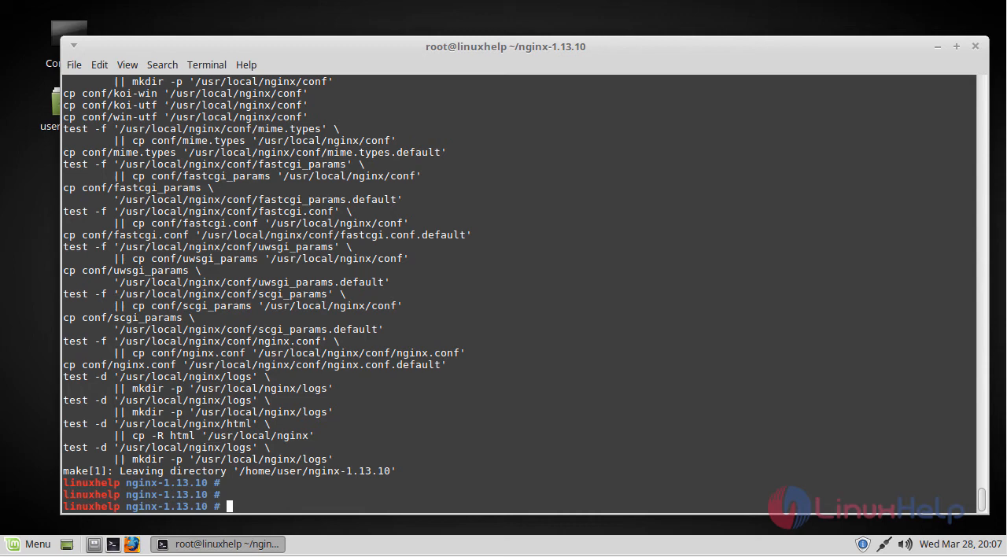
mouse_move(671, 374)
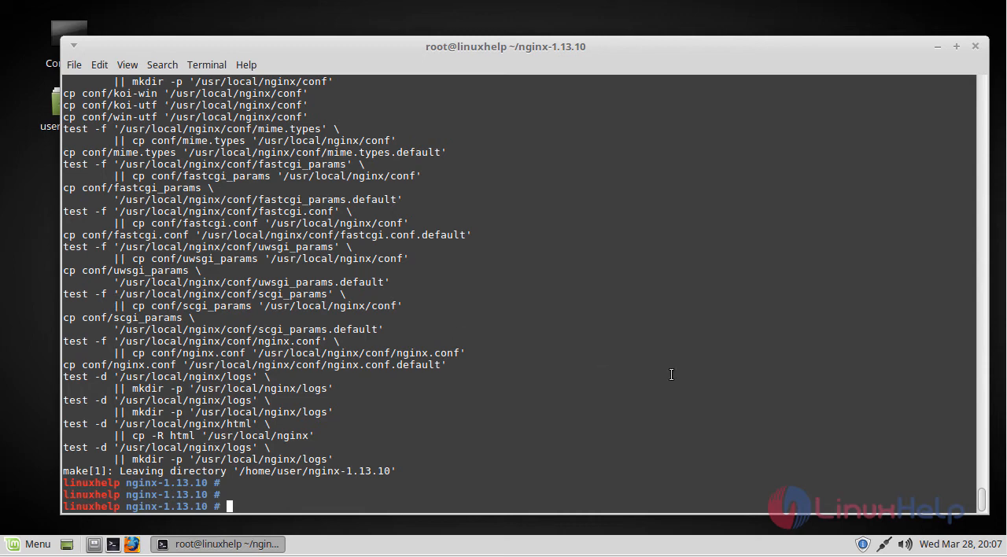
text(vi /usr/local/nginx/conf/nginx.conf)
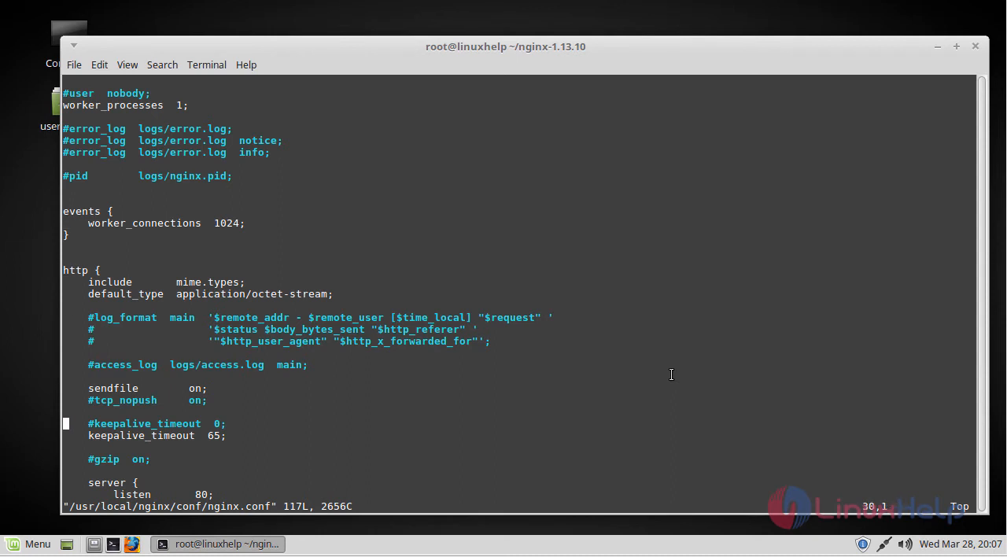
Edit nginx.conf in vi so the server listens on 8081 instead of 80, and save
scroll(down, 3)
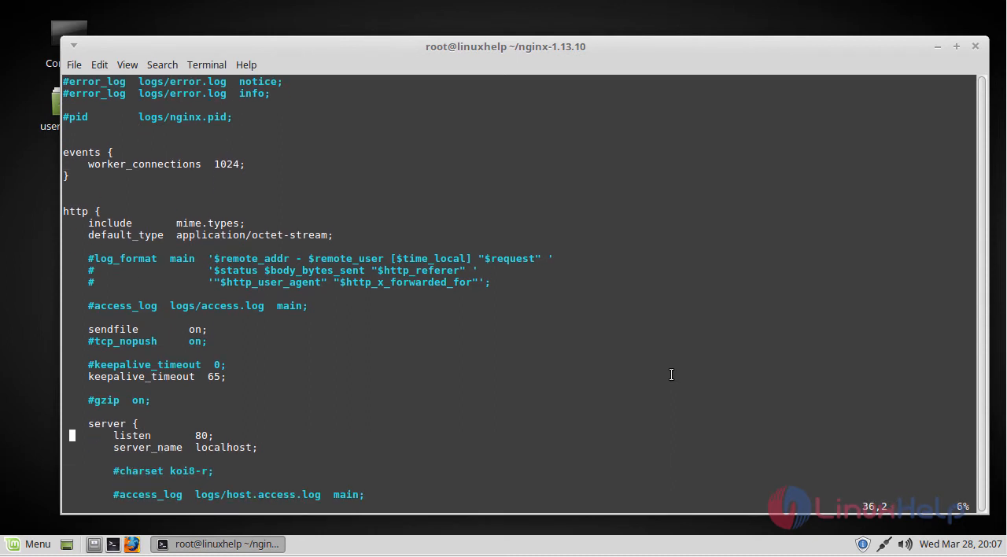
key(i)
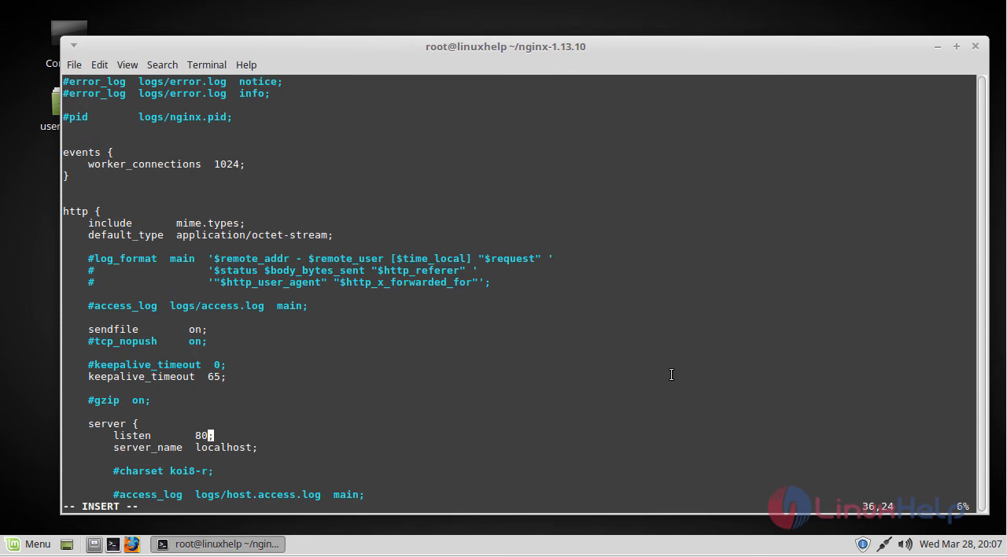
text(1)
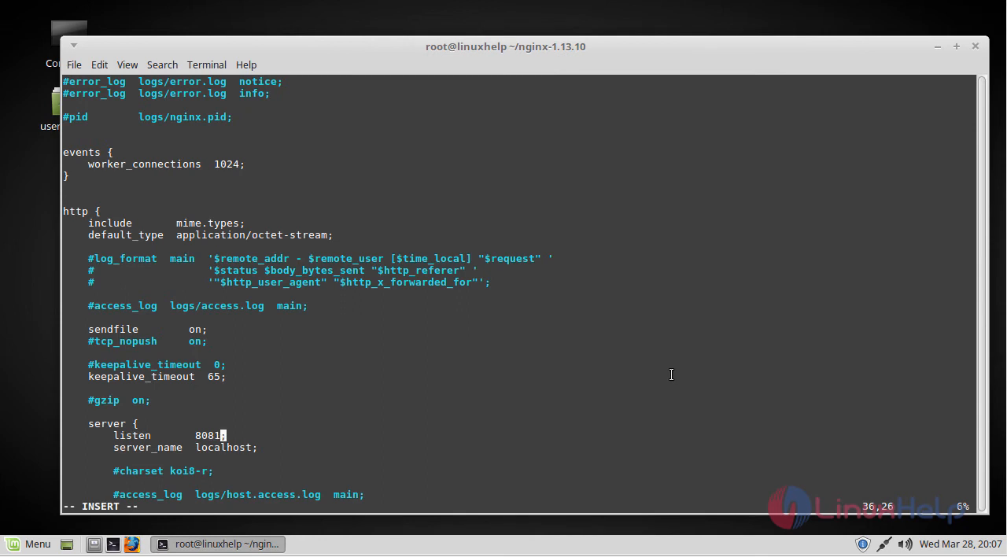
mouse_move(528, 398)
text(:wq)
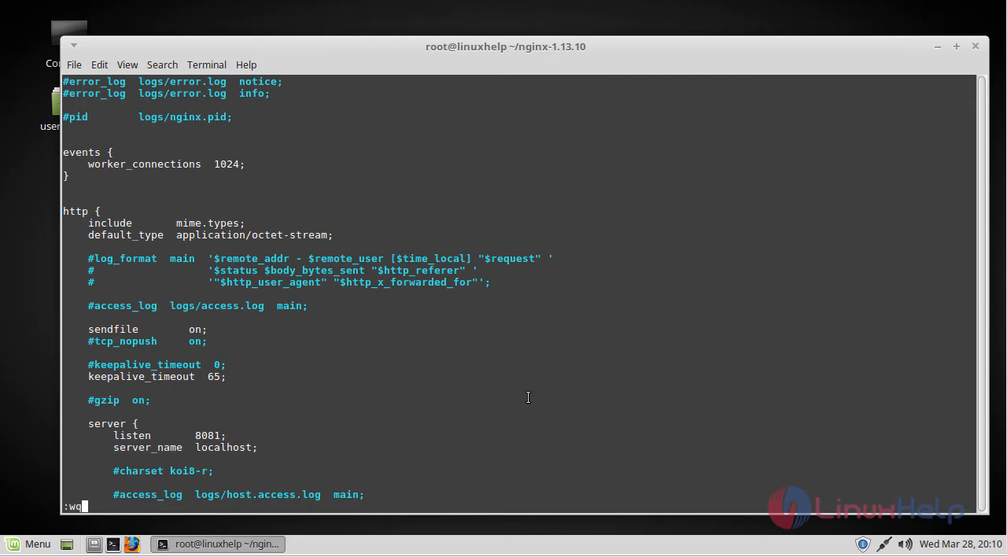
key(Return)
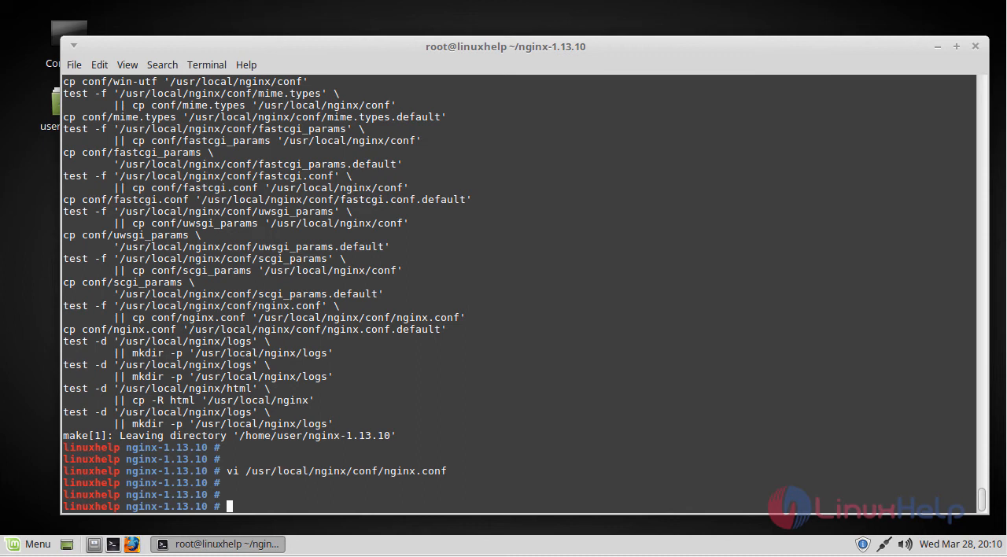
mouse_move(464, 446)
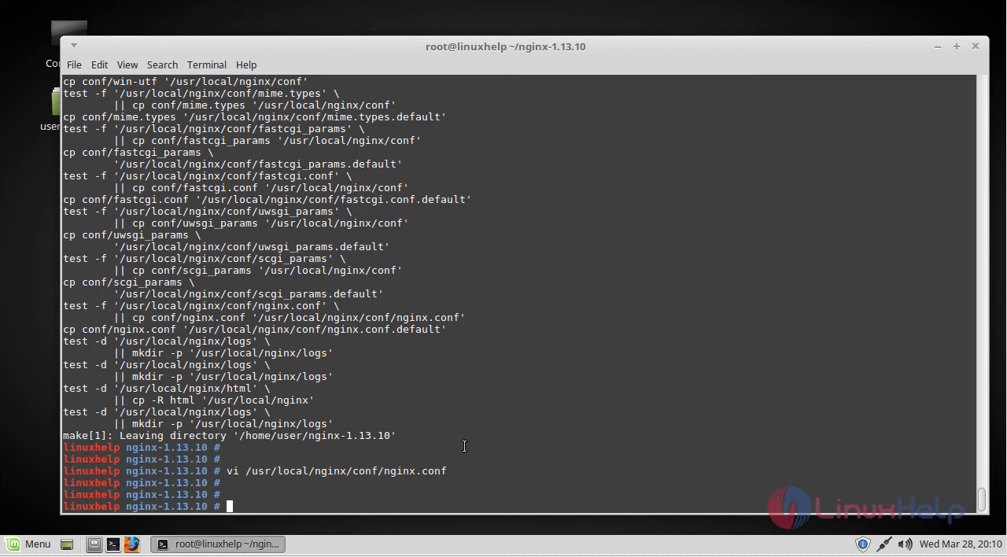
Run ./nginx from /usr/local/nginx/sbin and verify its processes with ps -ef | grep -i nginx
text(cd /usr/local/nginx/sbin)
text(ls)
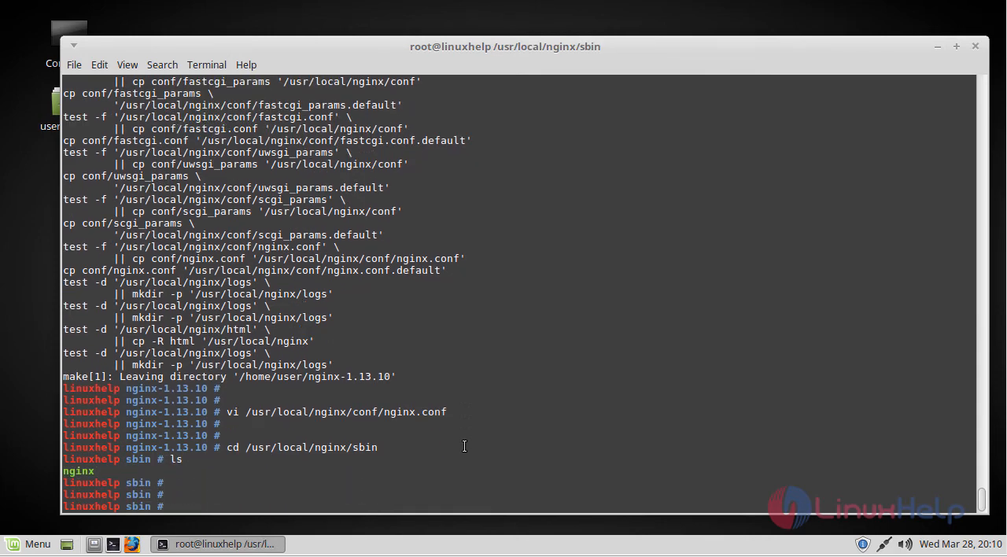
text(./nginx)
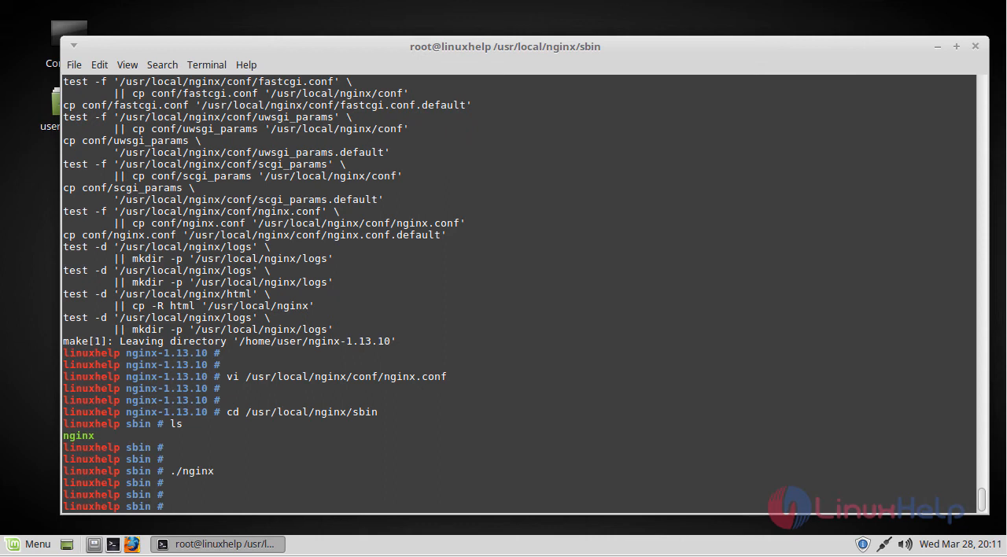
text(ps -ef | grep -i nginx)
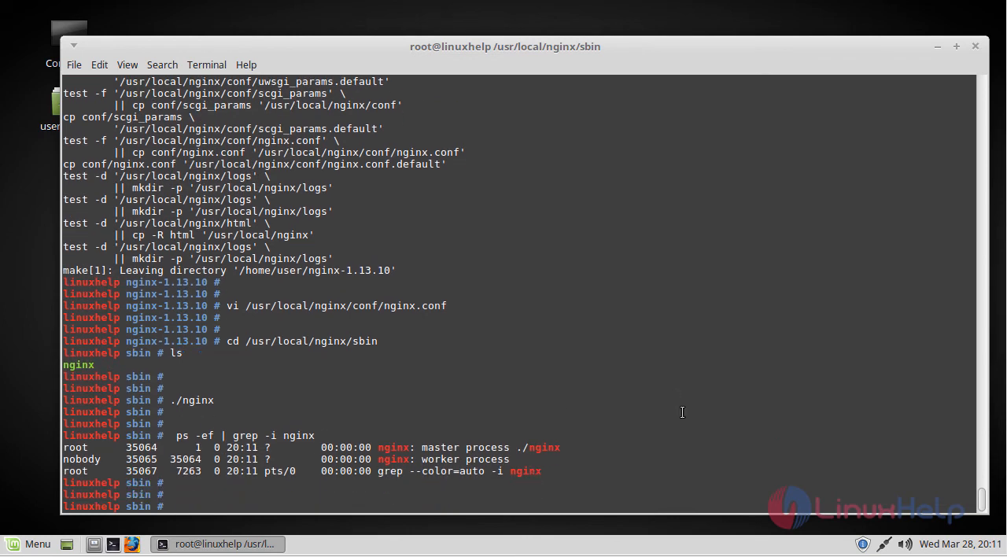
Launch Firefox and load 192.168.7.234:8081 in a new tab
click(115, 543)
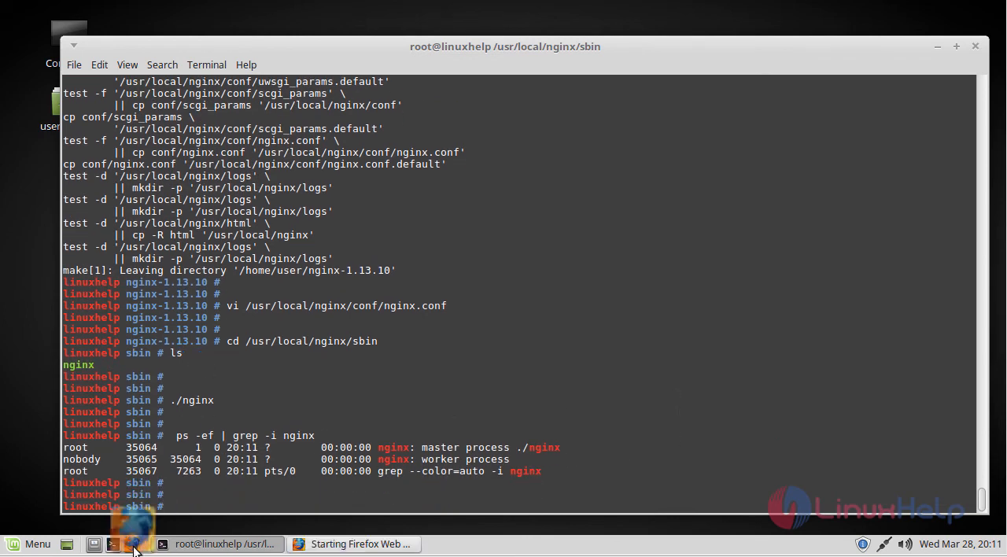
click(354, 544)
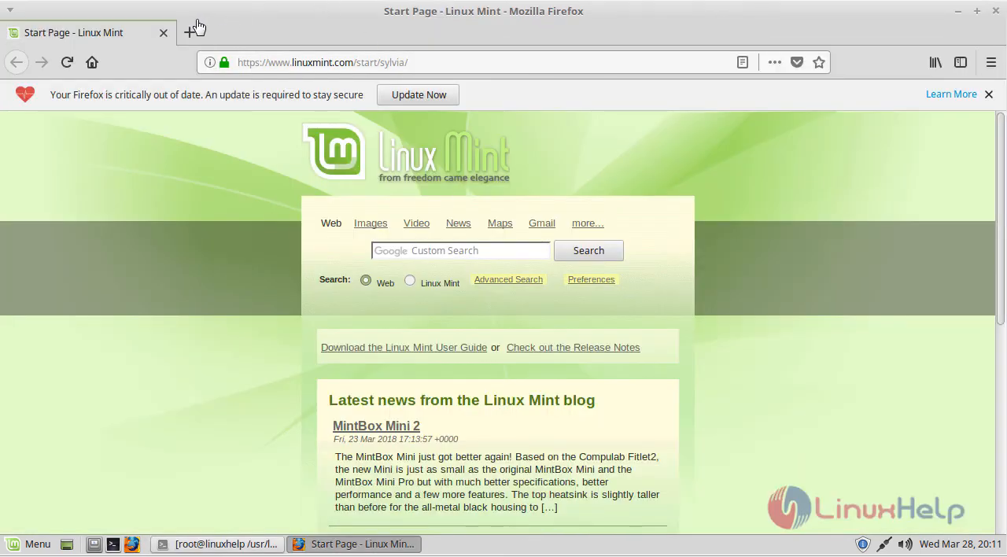
click(192, 28)
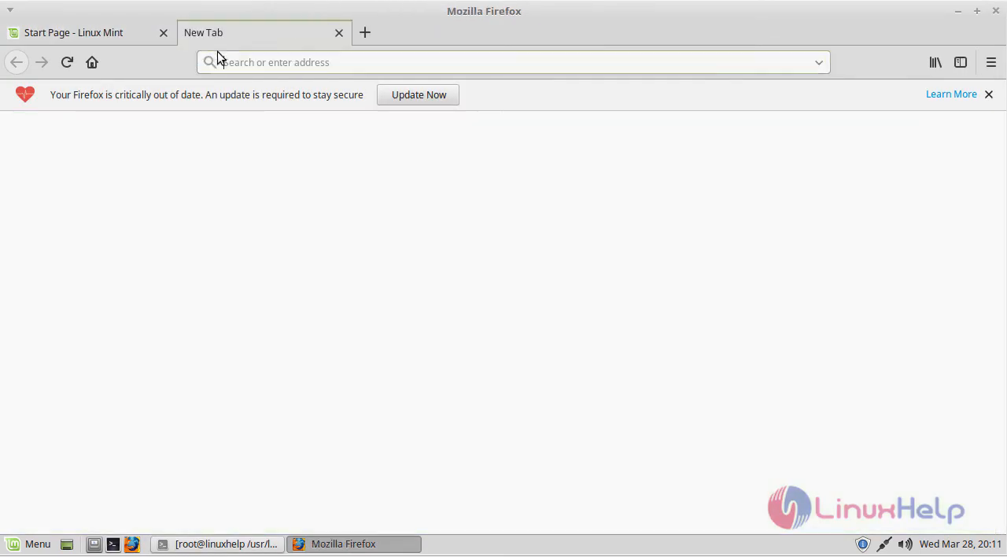
text(192.168.7.234)
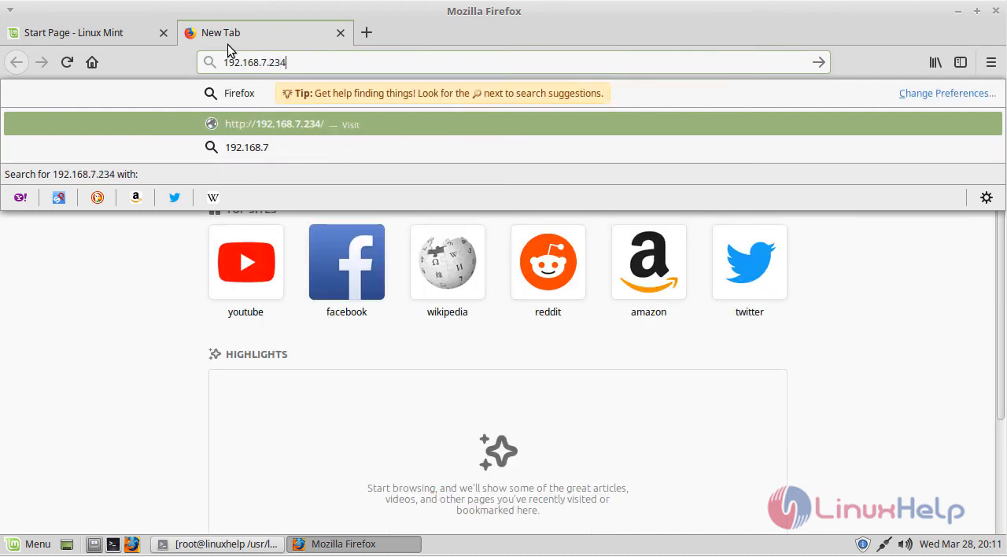
text(:8081)
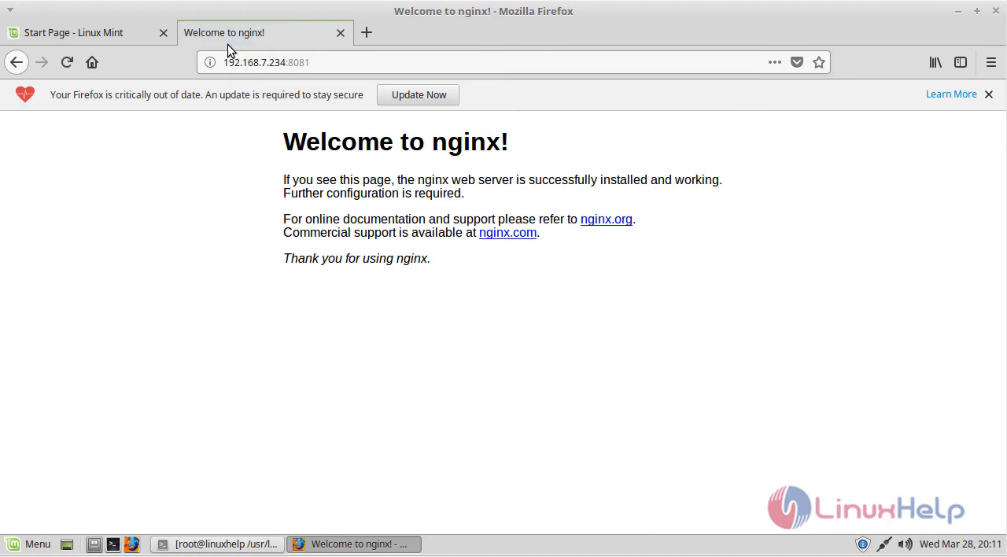
mouse_move(281, 268)
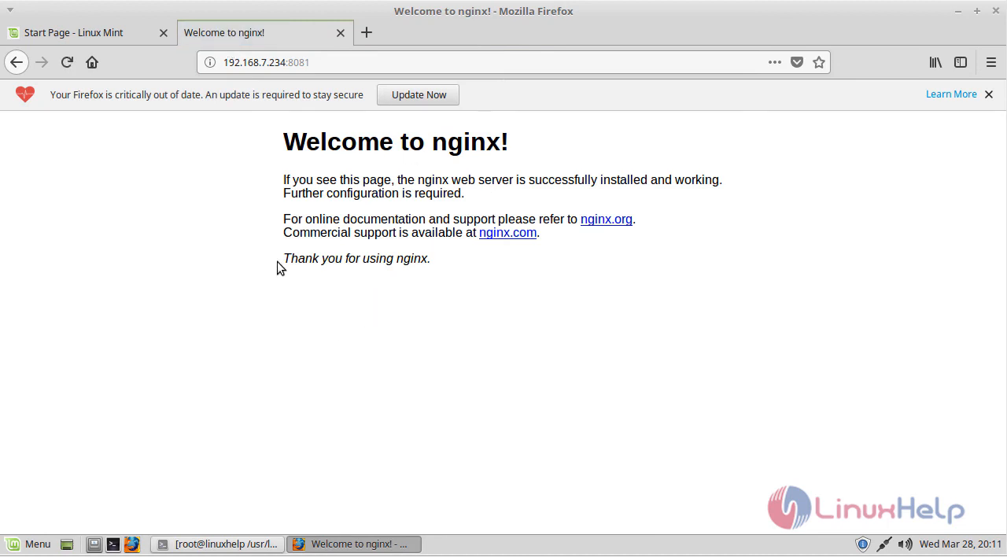
mouse_move(385, 273)
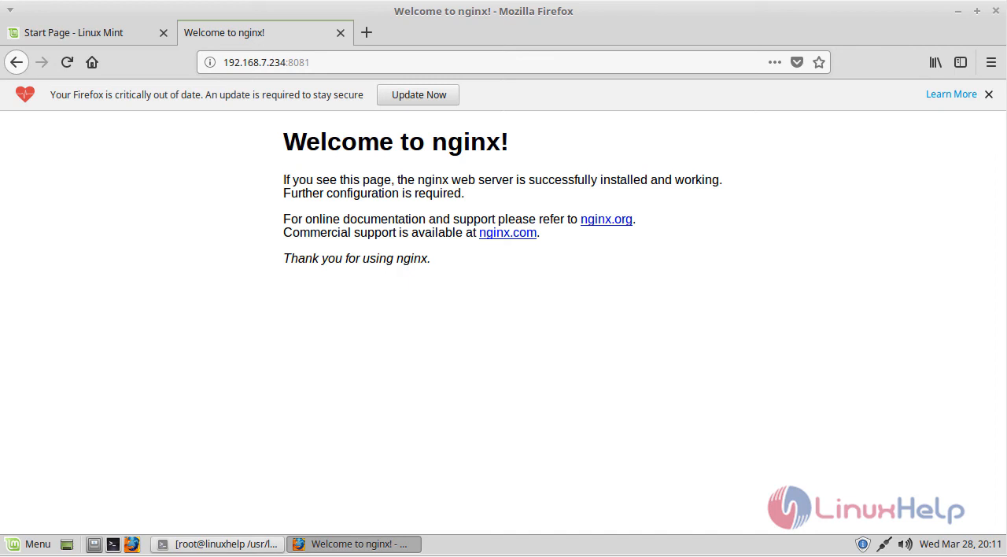
mouse_move(467, 347)
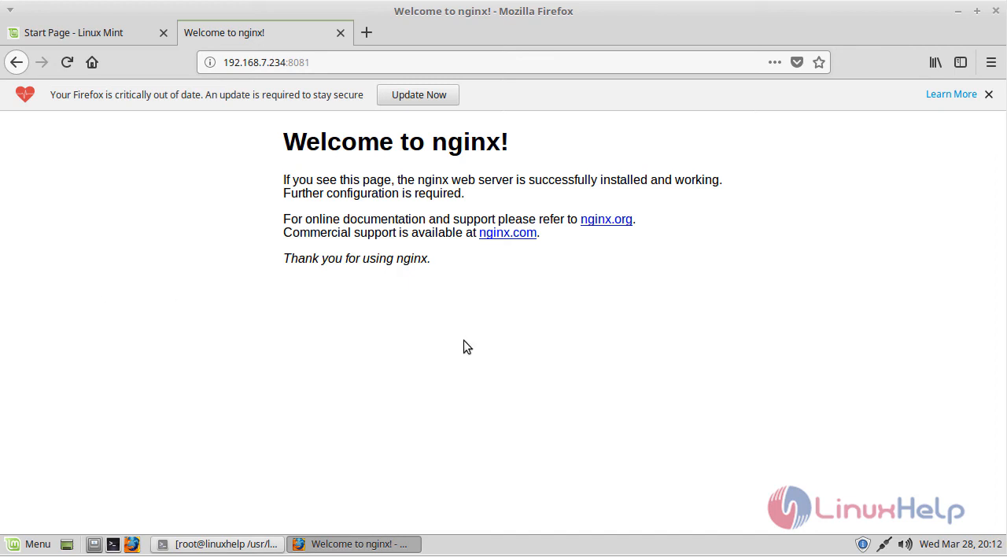